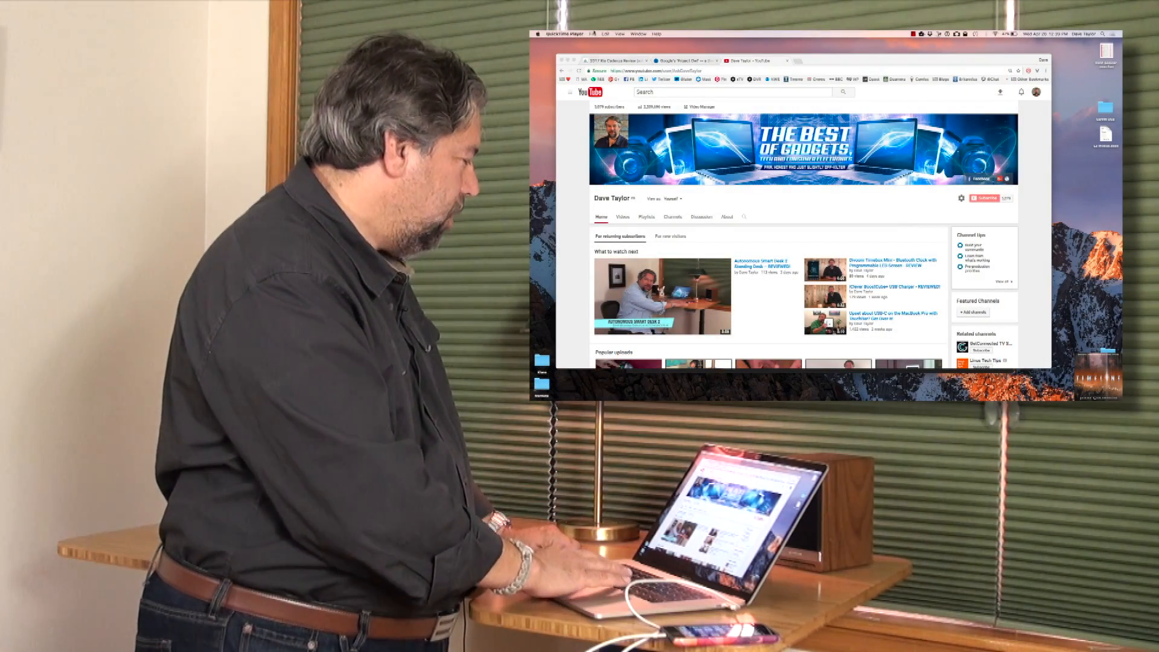
# Step: Start a new movie recording window showing the webcam feed
pyautogui.click(611, 33)
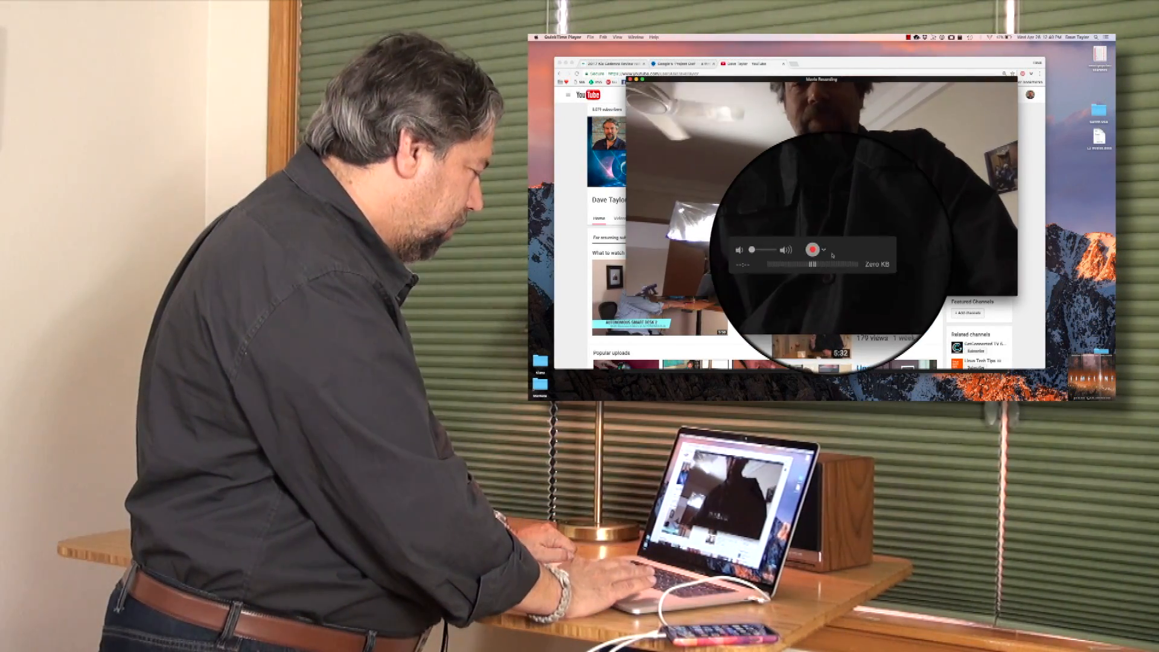
# Step: Switch the recording source to the connected iPhone so its home screen appears
pyautogui.click(831, 249)
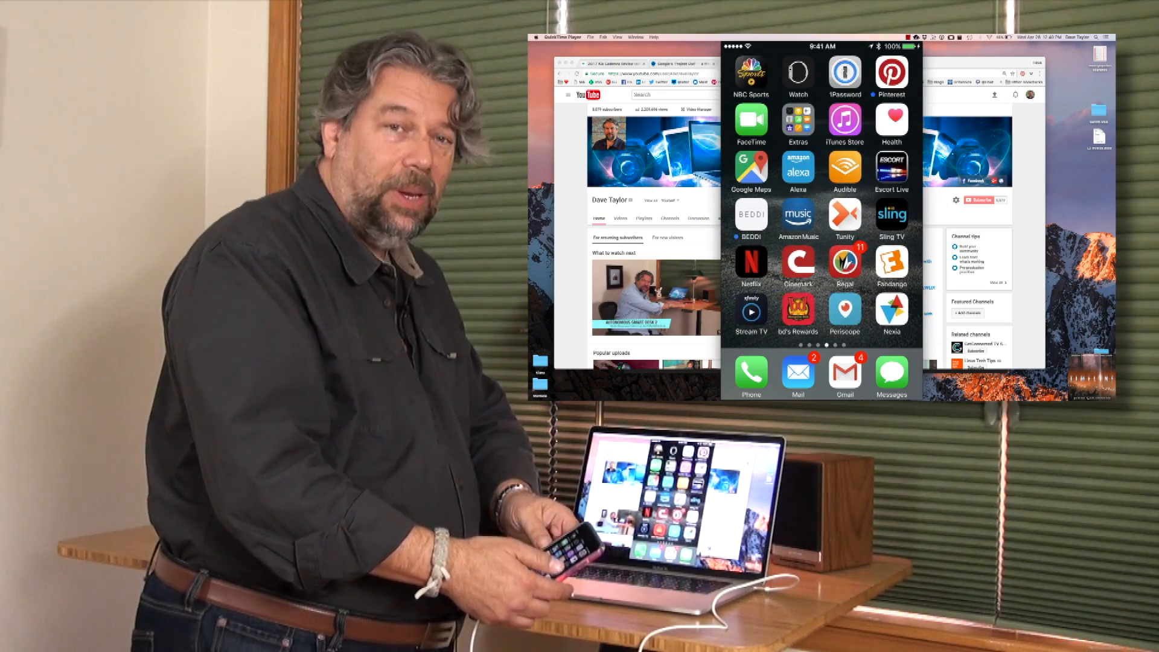
pyautogui.hscroll(-3)
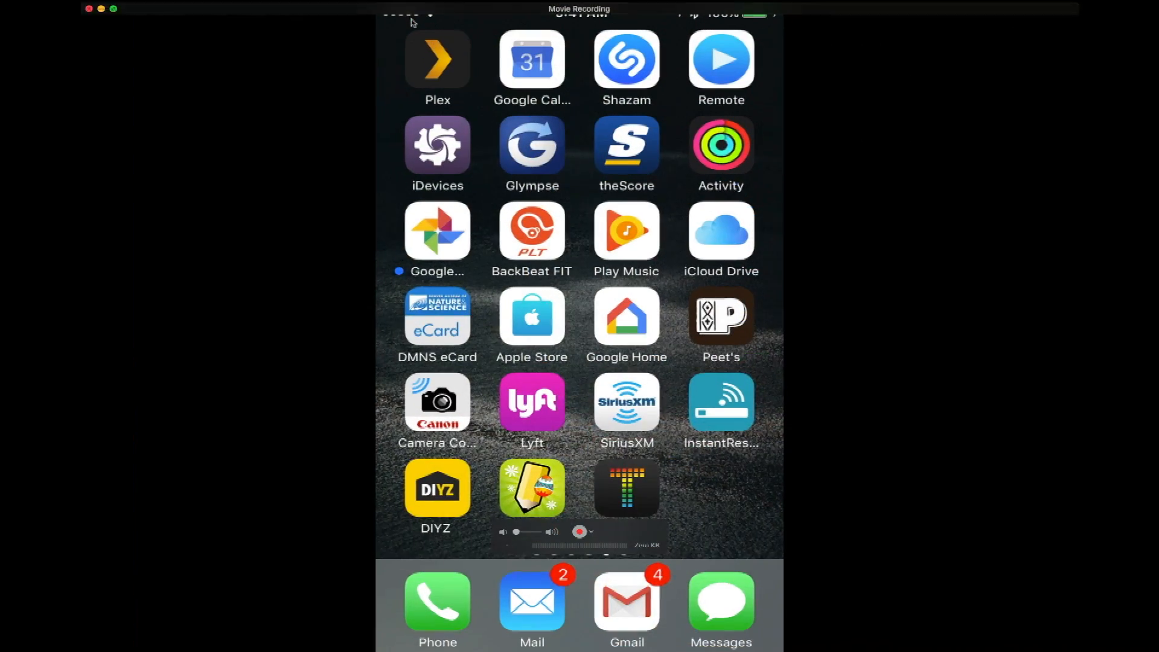
# Step: Browse the Chipotle app's pickup locations and food menu, then return to the home screen
pyautogui.hscroll(-3)
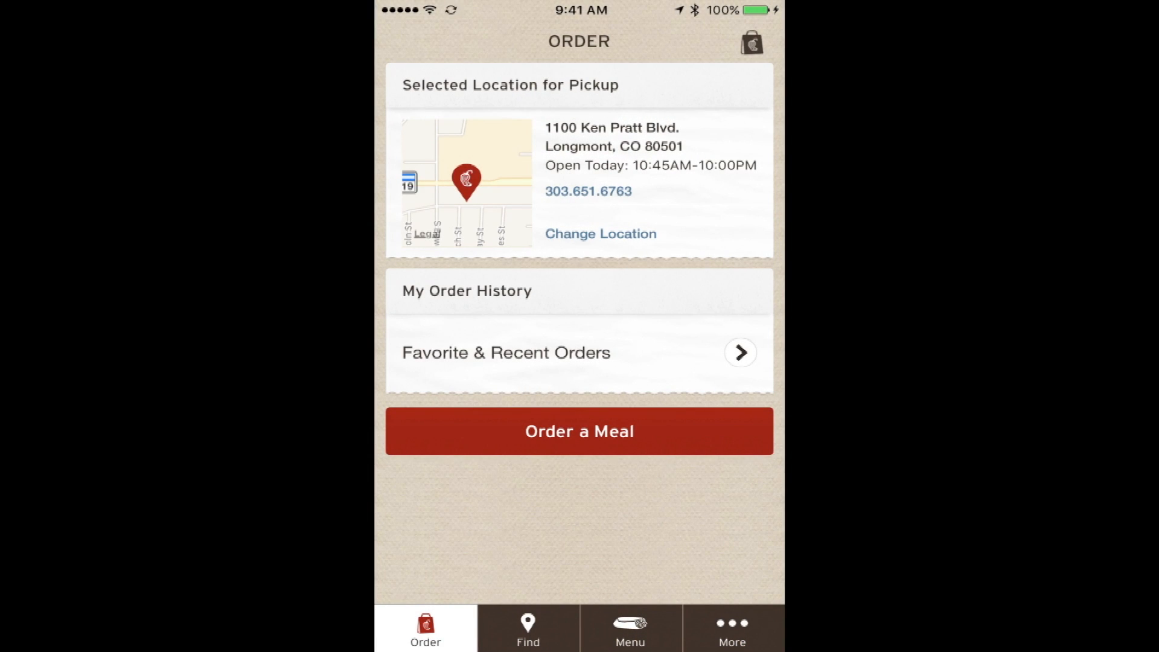
pyautogui.click(527, 627)
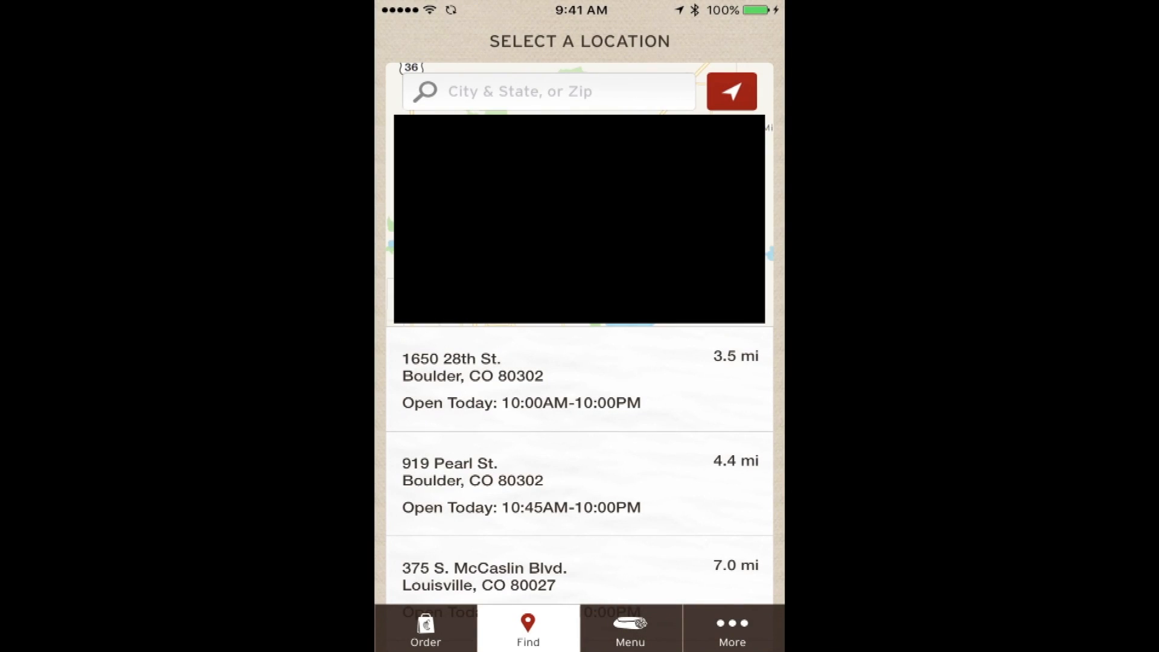
pyautogui.click(628, 631)
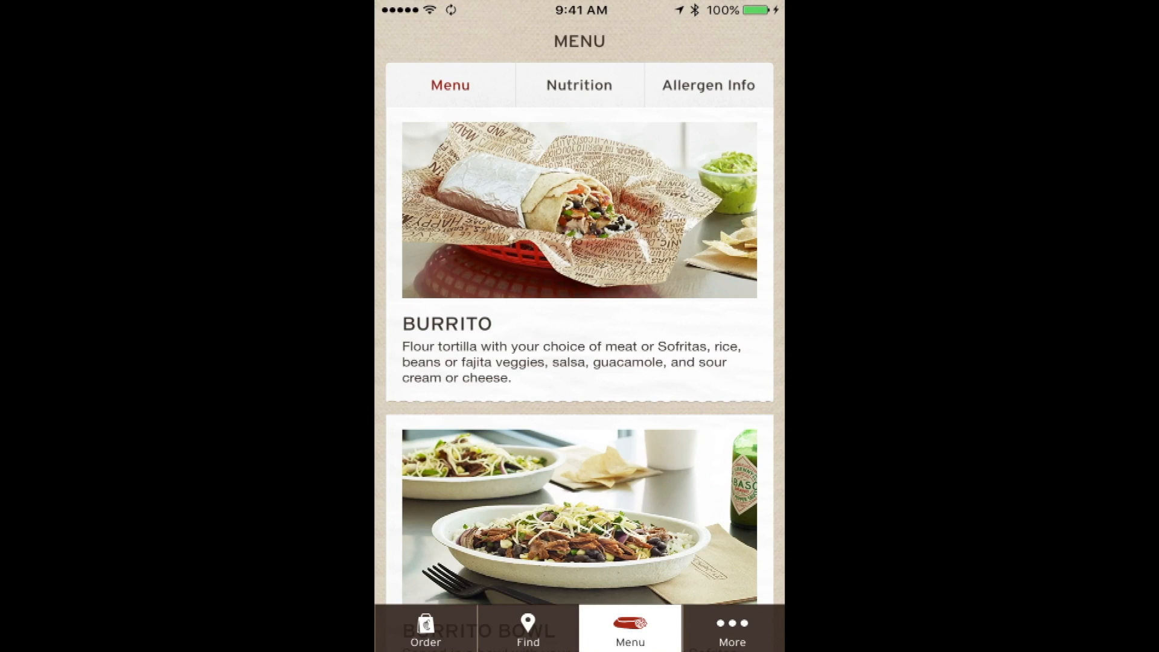
pyautogui.press('home')
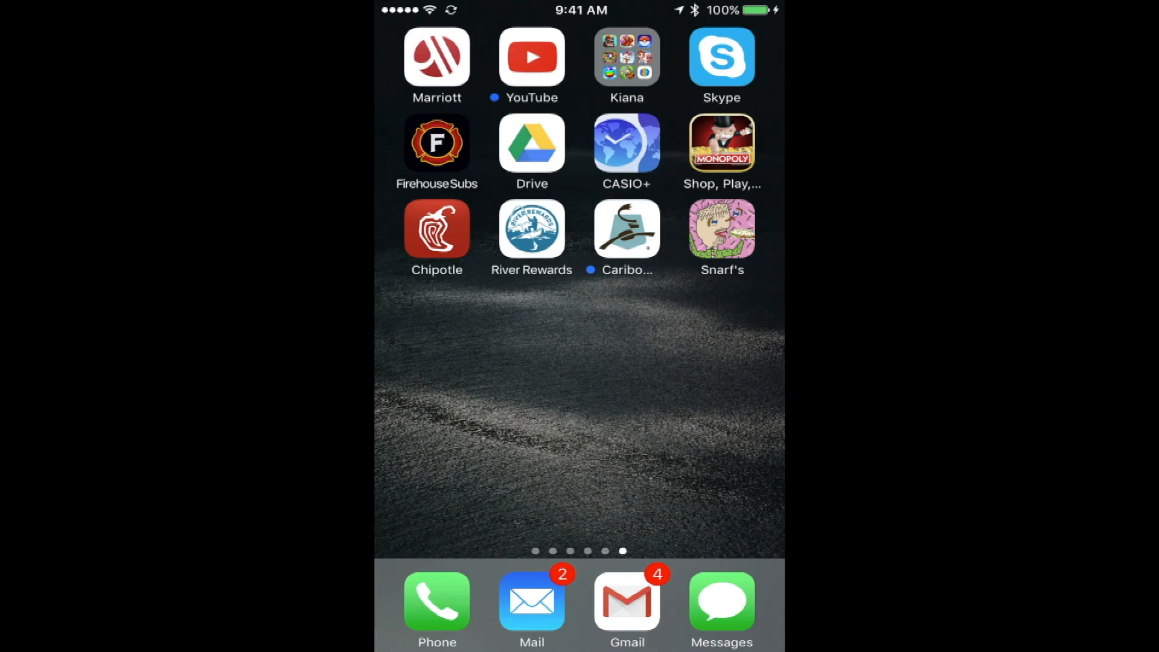
# Step: Launch Cribbage and start a new single-player game instead of resuming
pyautogui.hscroll(-3)
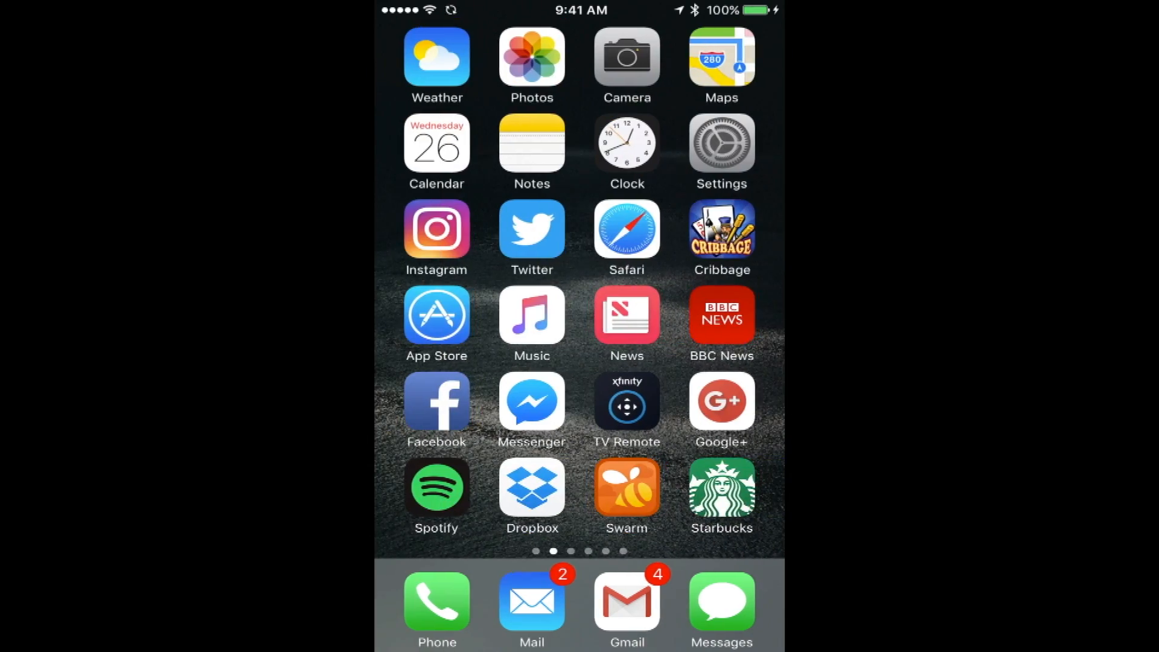
pyautogui.click(721, 228)
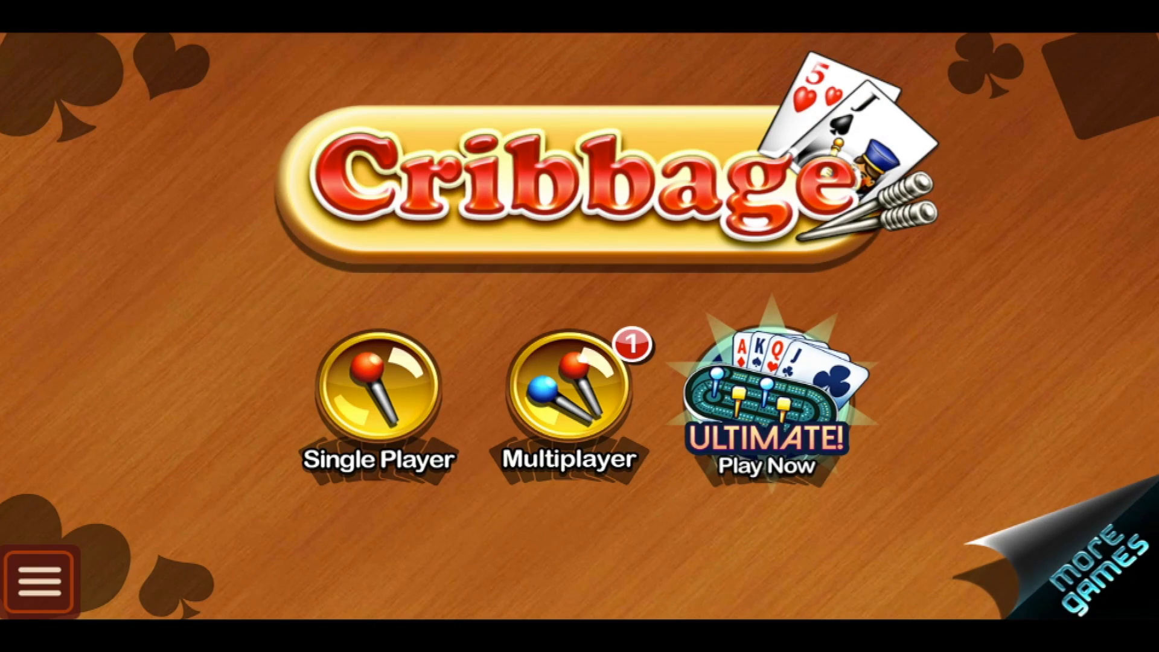
pyautogui.click(378, 394)
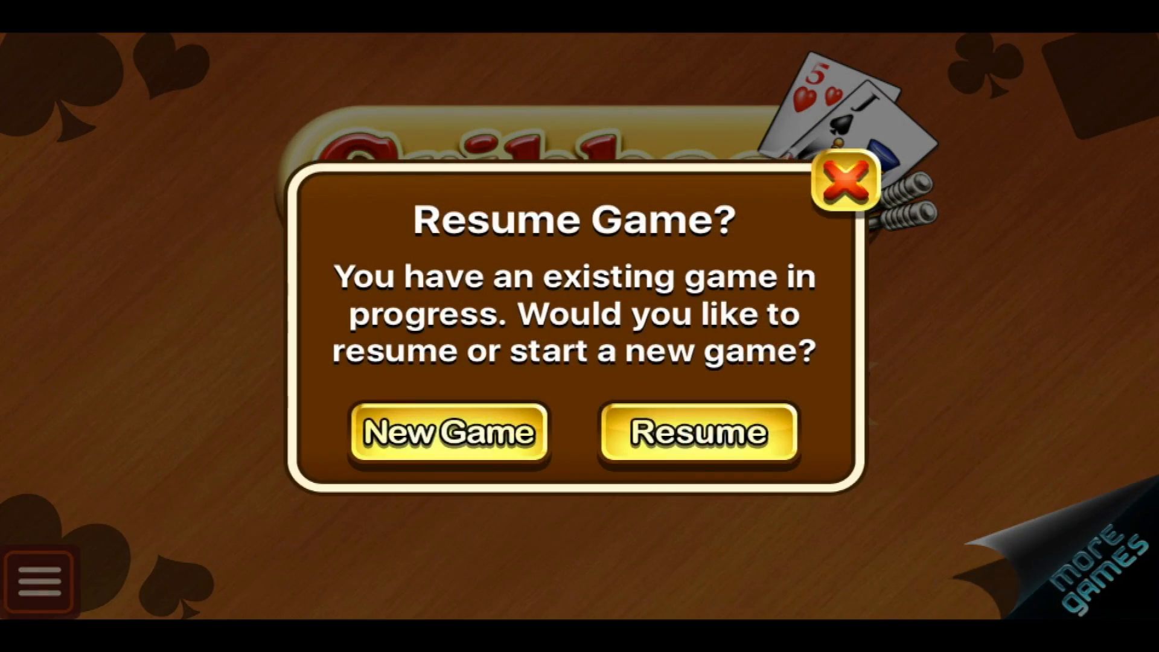
pyautogui.click(697, 433)
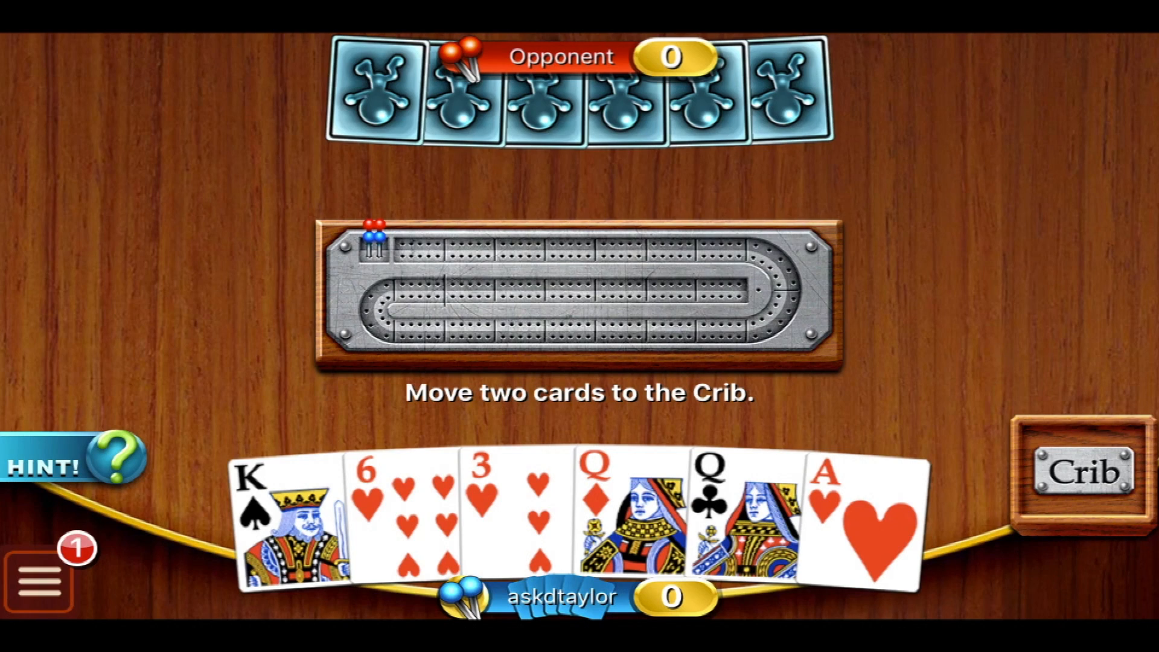